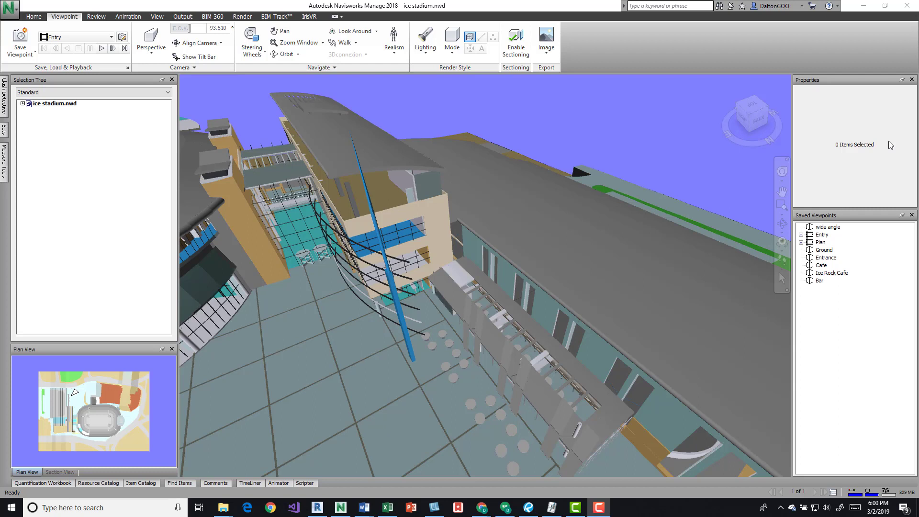
mouse_move(606, 278)
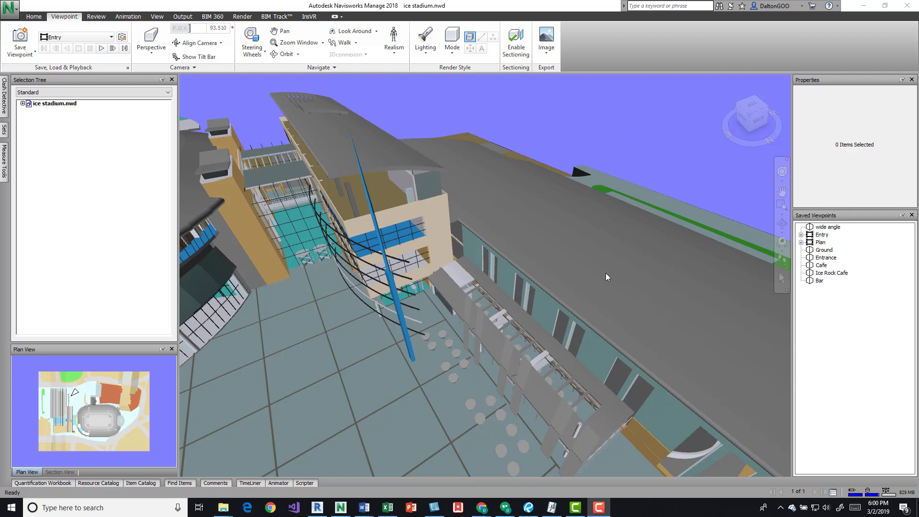
Select the LEVEL4 story in ice stadium.nwd so its Item properties are listed.
left_click(50, 134)
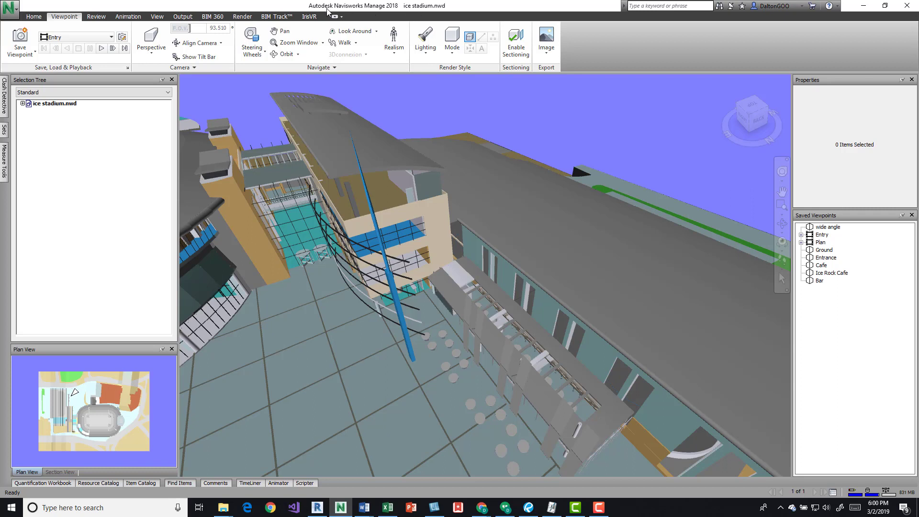
left_click(9, 10)
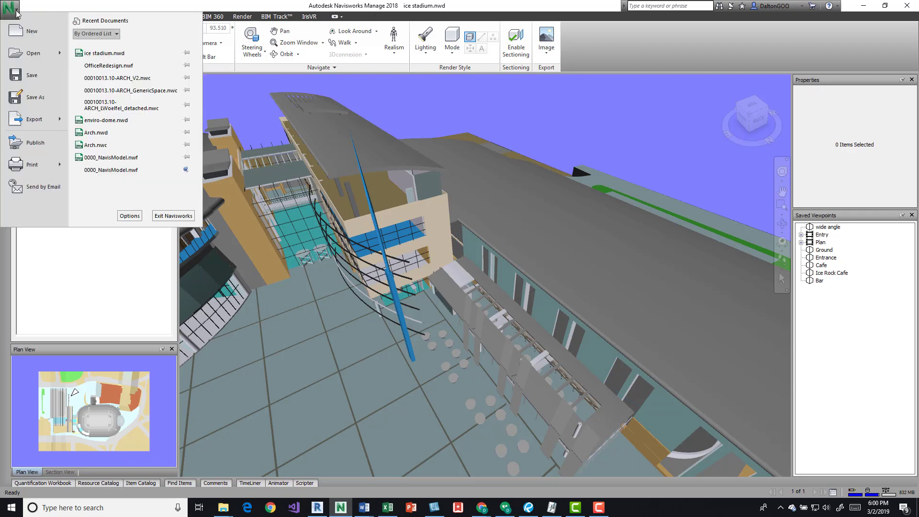
mouse_move(30, 38)
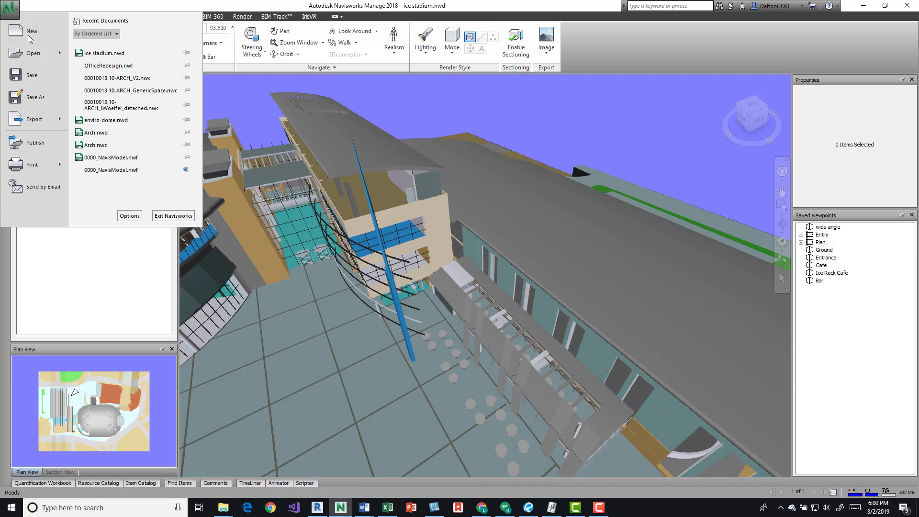
left_click(33, 53)
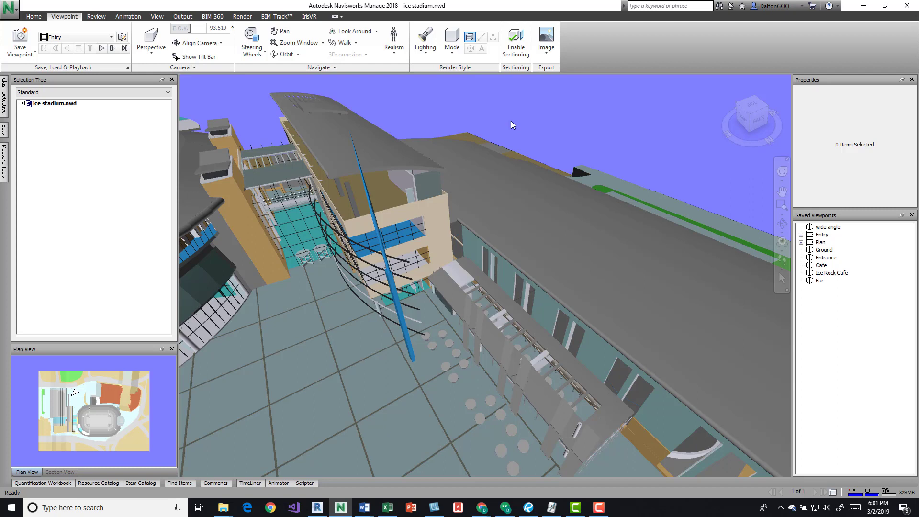
mouse_move(552, 163)
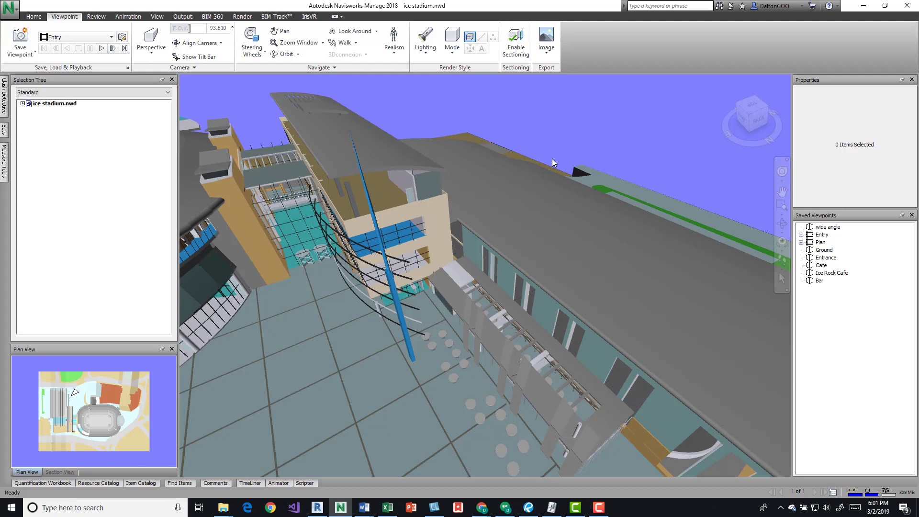
mouse_move(507, 109)
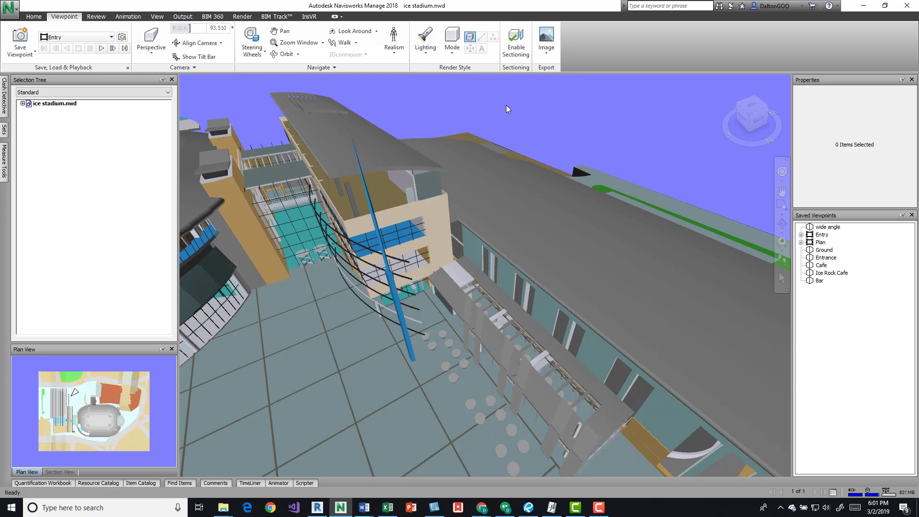
mouse_move(369, 165)
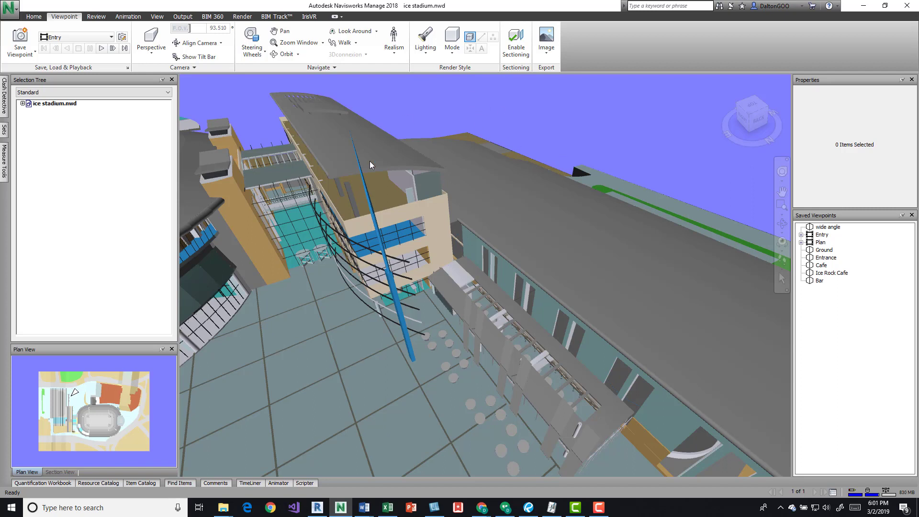
mouse_move(519, 125)
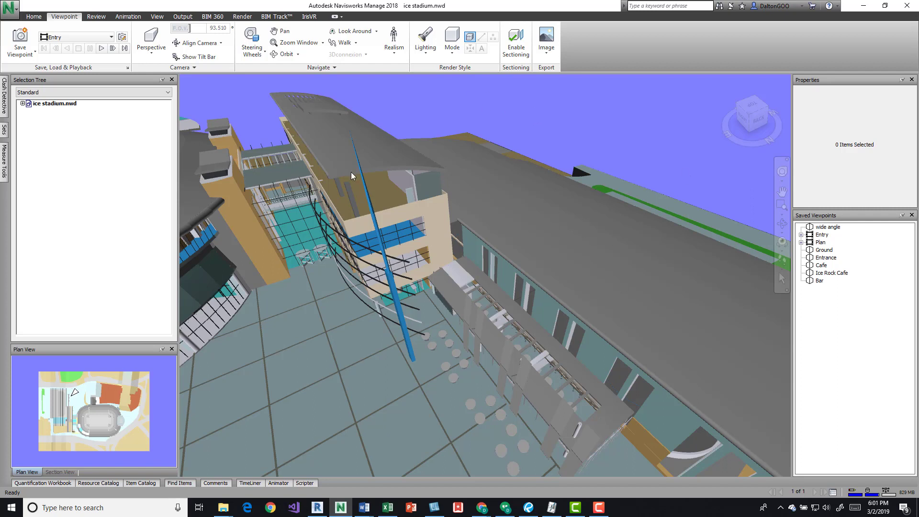
mouse_move(547, 120)
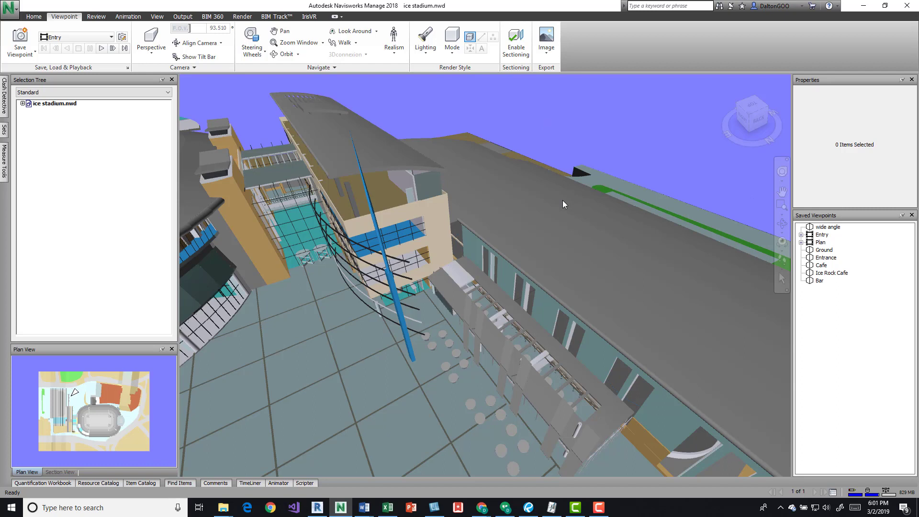
left_click(51, 134)
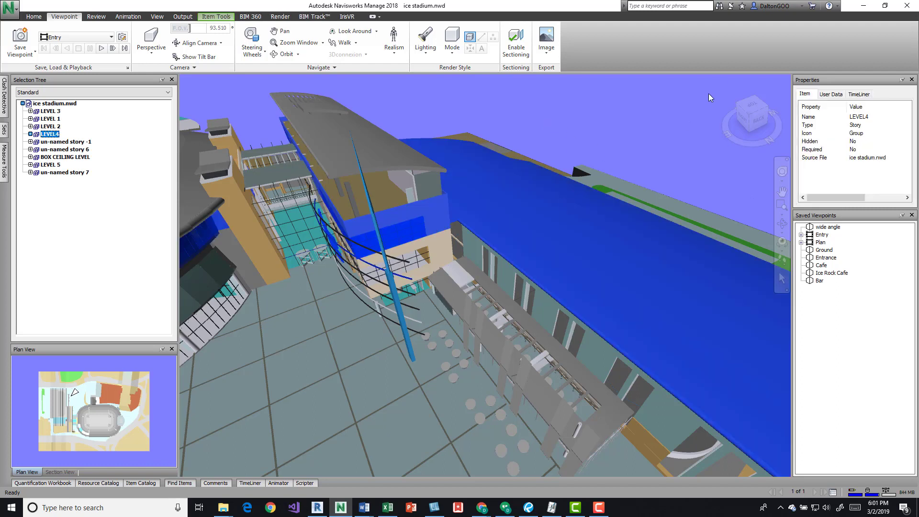
mouse_move(835, 151)
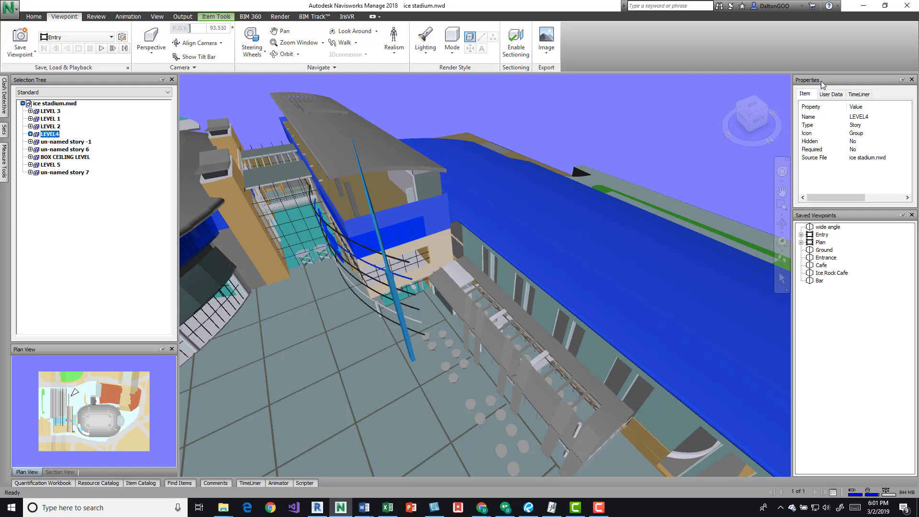
mouse_move(632, 201)
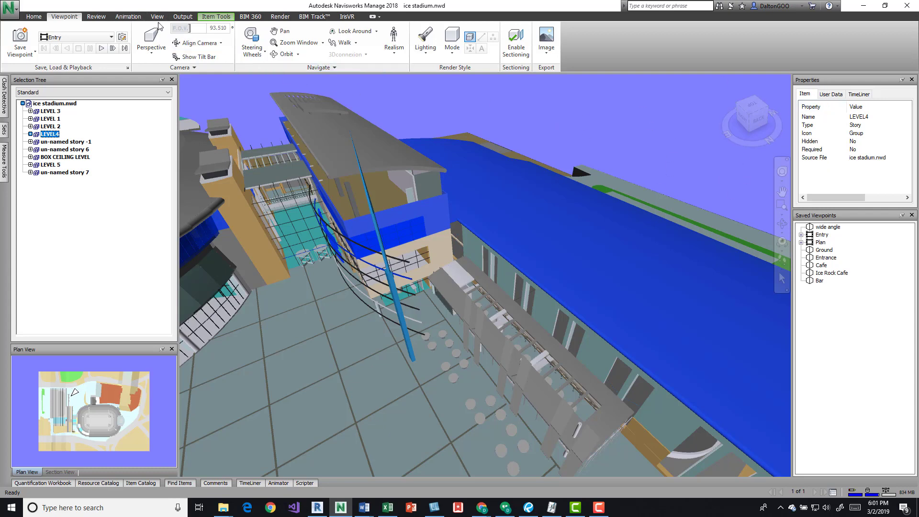
Show the View ribbon's Windows list to check Properties is enabled.
left_click(156, 16)
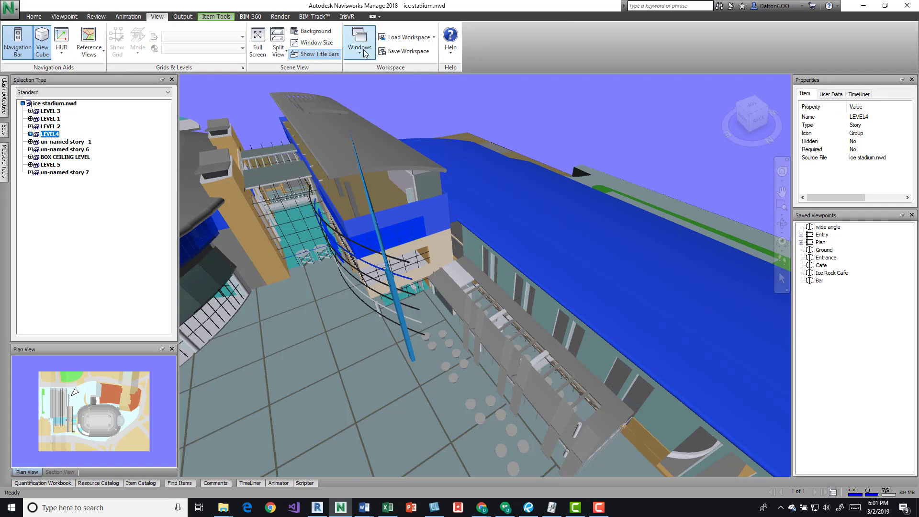
left_click(358, 37)
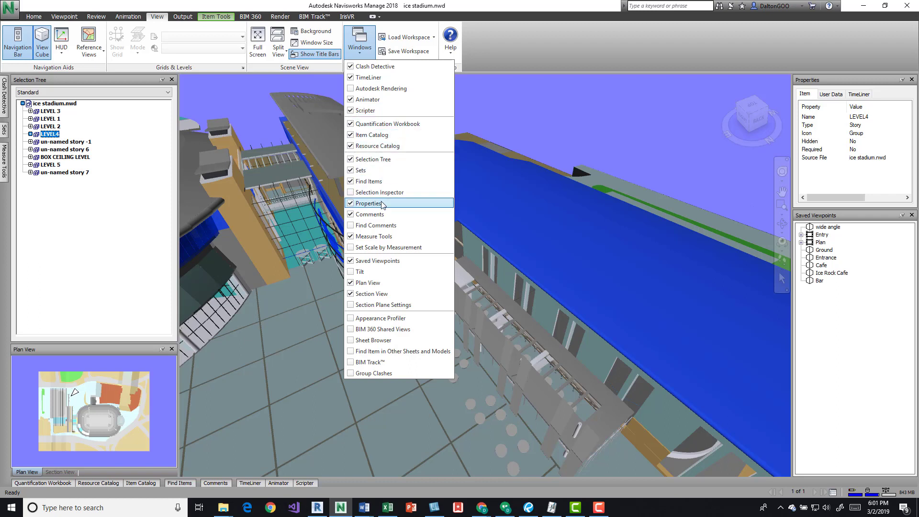
mouse_move(369, 203)
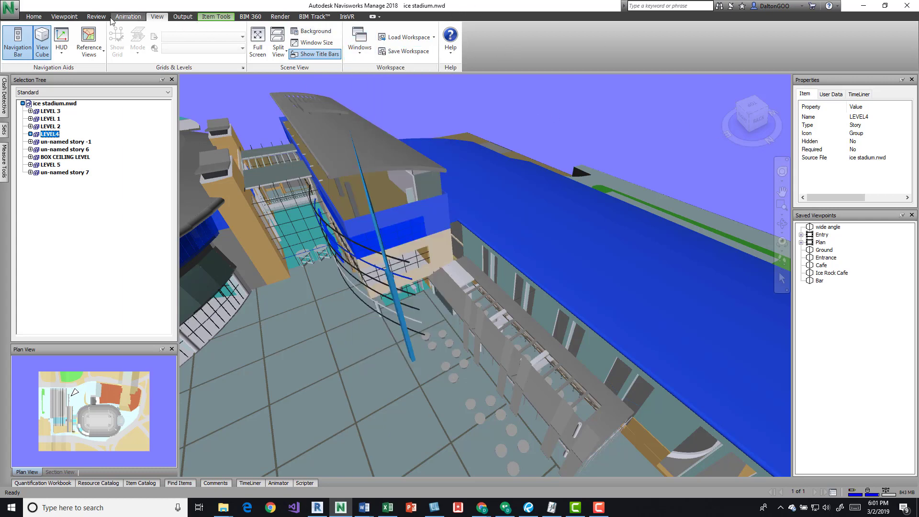
Return to the Home ribbon with LEVEL4 still selected.
left_click(34, 16)
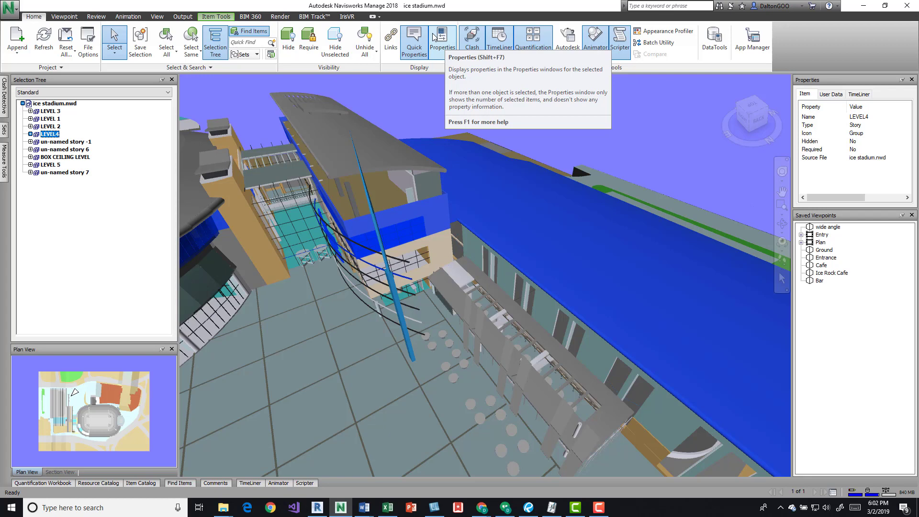
mouse_move(886, 85)
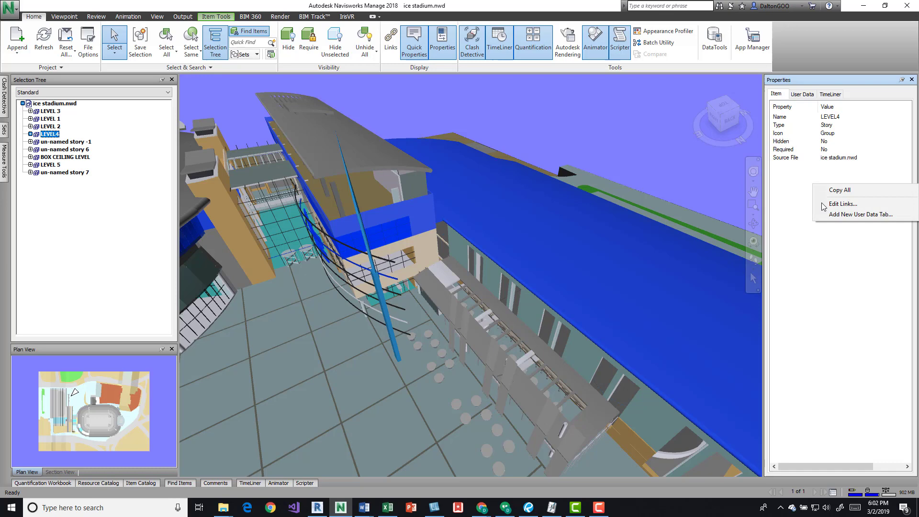
mouse_move(841, 221)
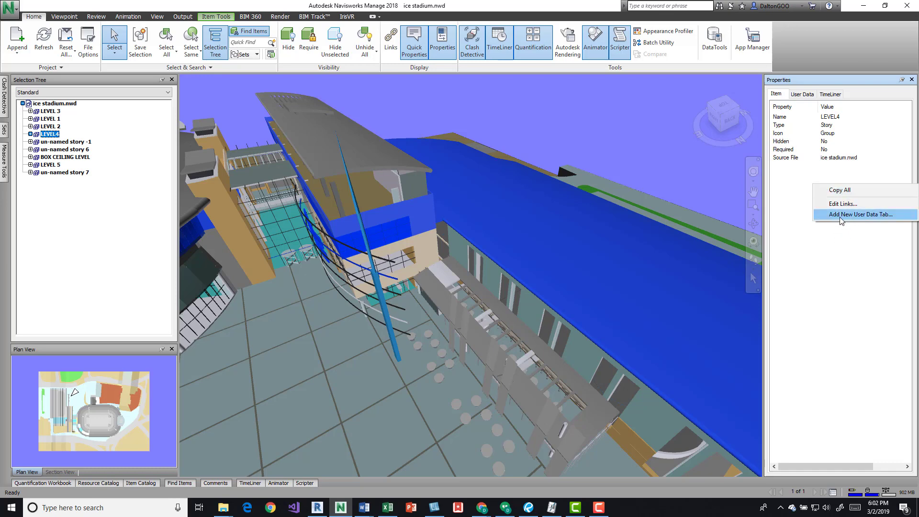
Add a user data tab to LEVEL4 and enter Data as its new name.
left_click(862, 213)
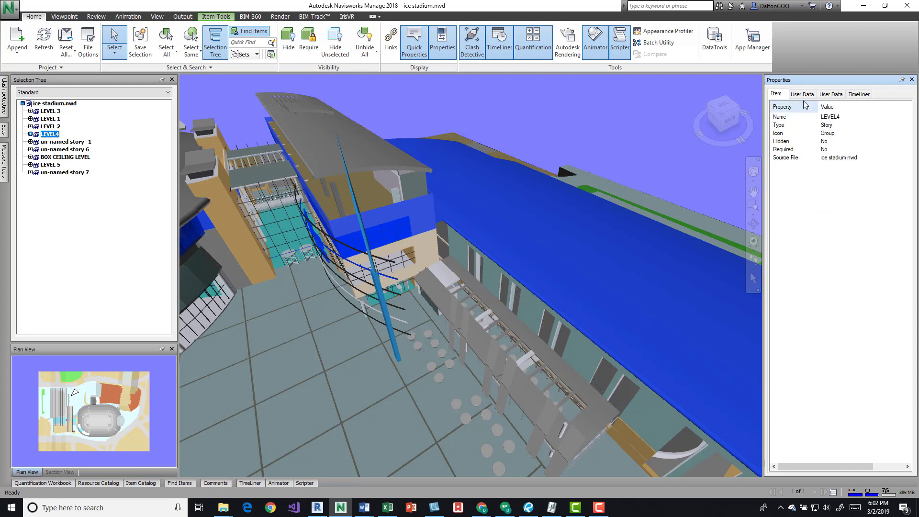
right_click(802, 94)
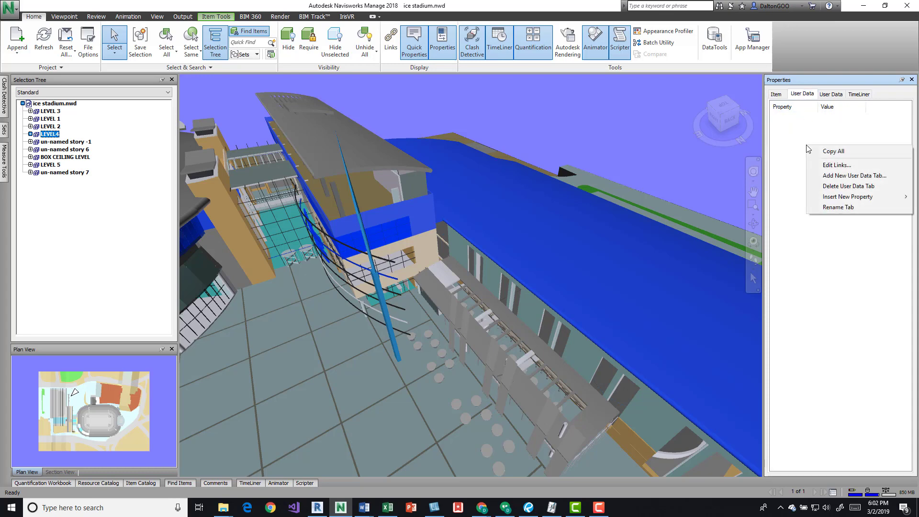
left_click(838, 207)
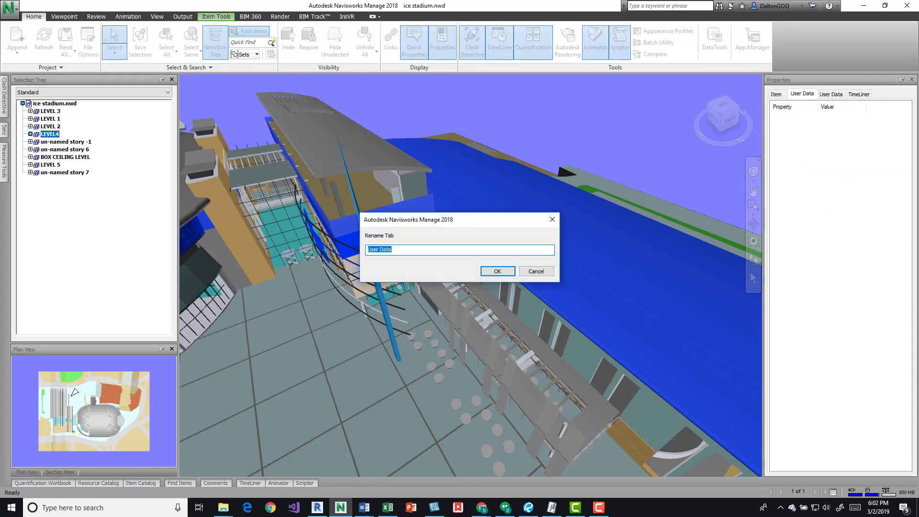
type("D")
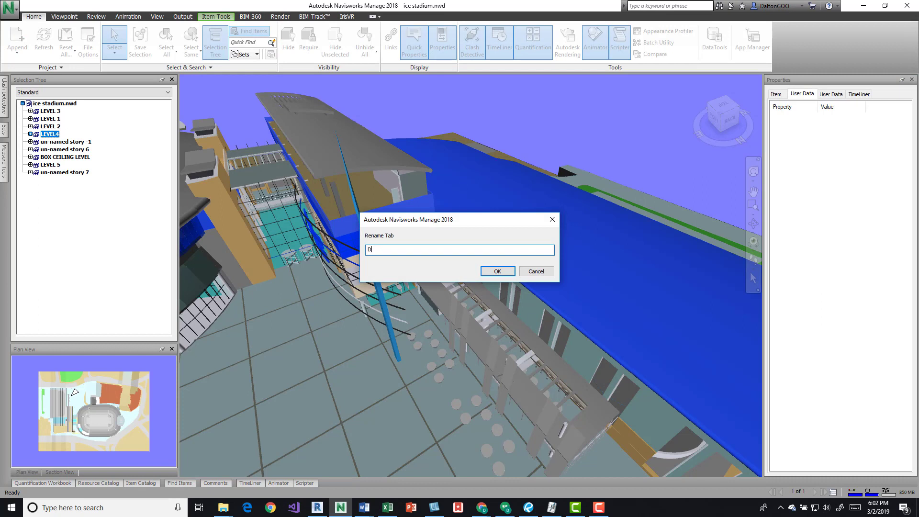
type("ata")
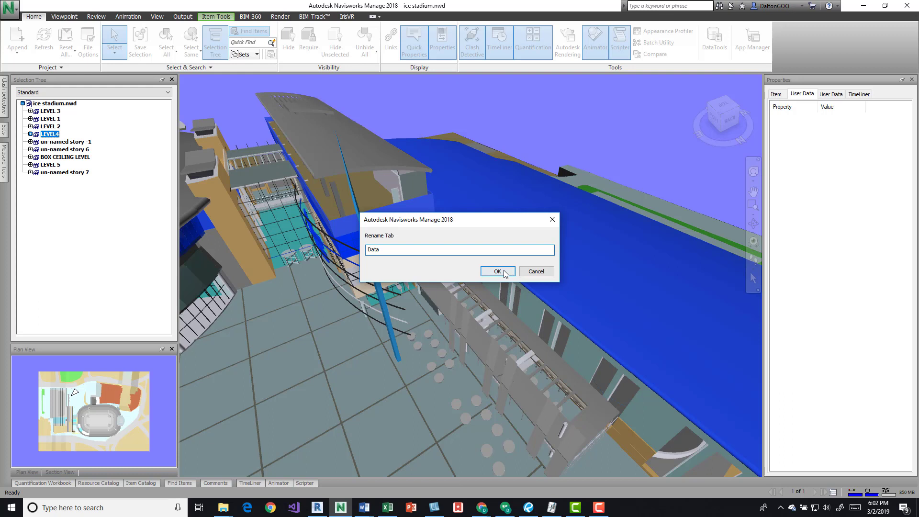
Confirm the Data tab name and insert a new string property Metal.
left_click(496, 271)
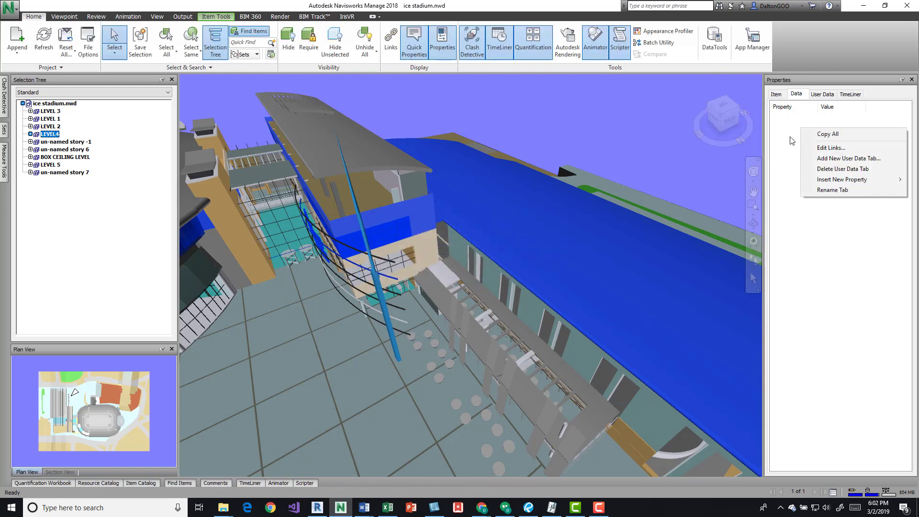
mouse_move(841, 179)
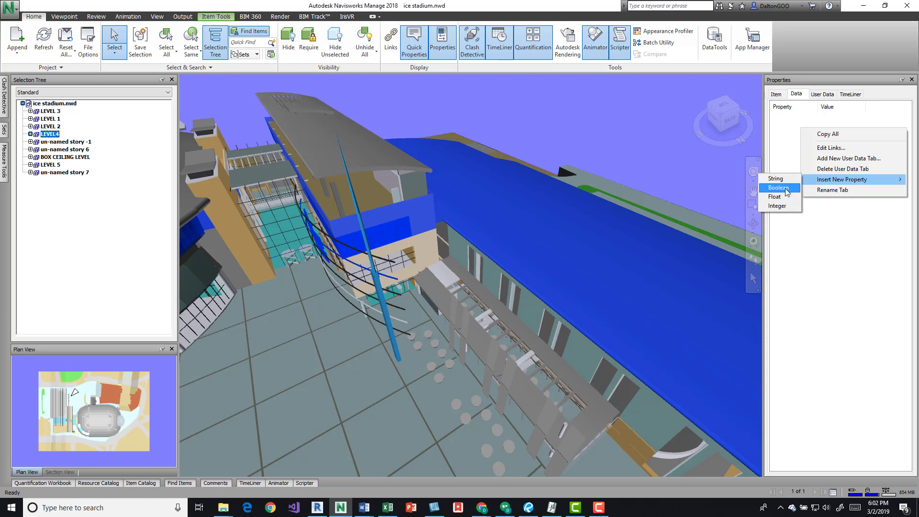
mouse_move(774, 196)
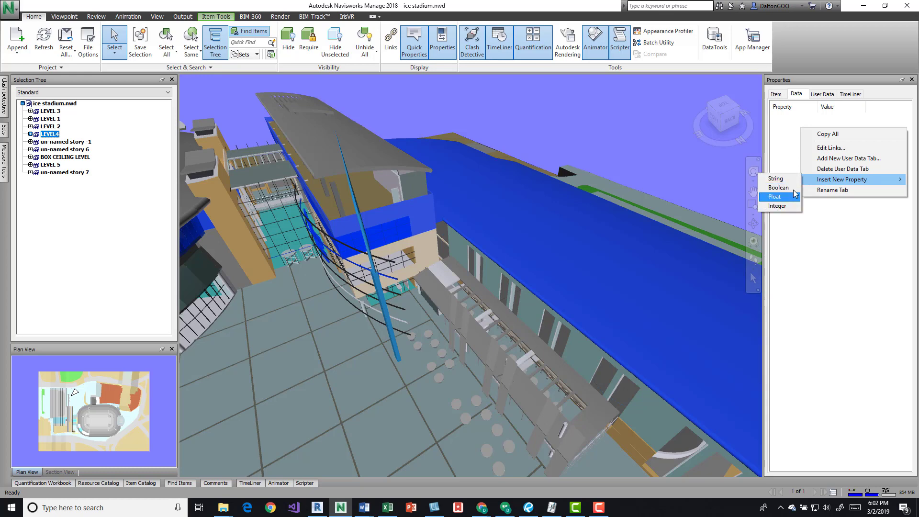
left_click(774, 196)
type("Metal")
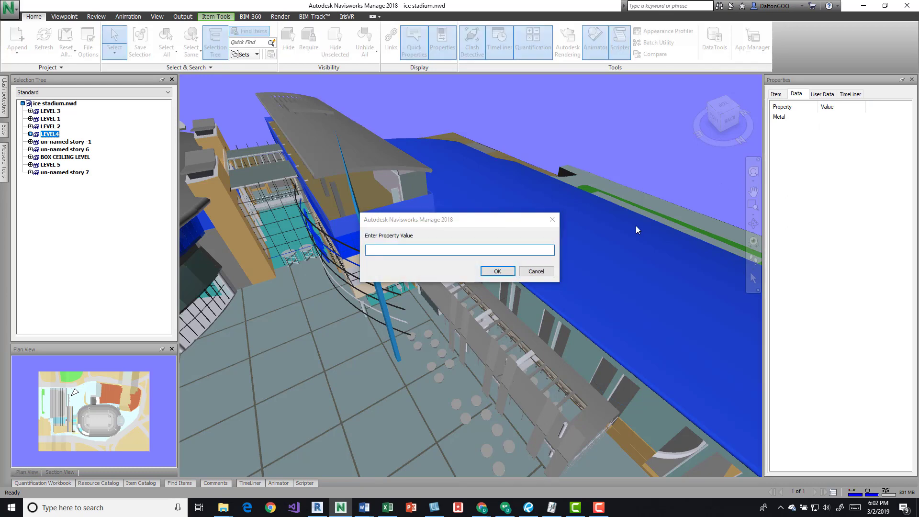
Dismiss Metal's value prompt without entering a value.
left_click(459, 250)
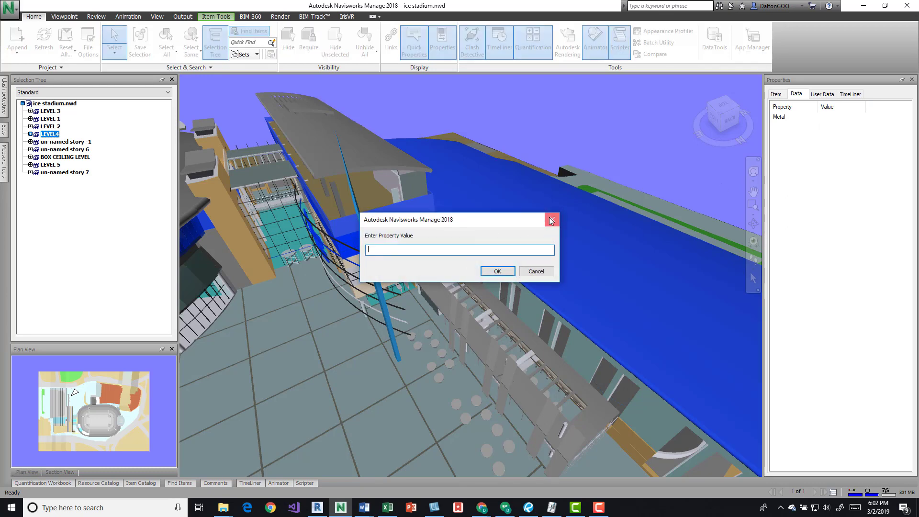
left_click(550, 220)
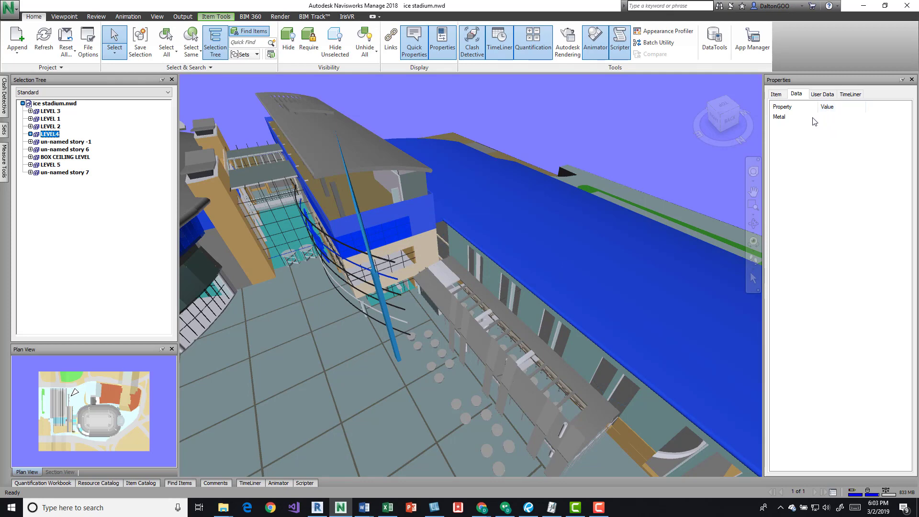
mouse_move(834, 118)
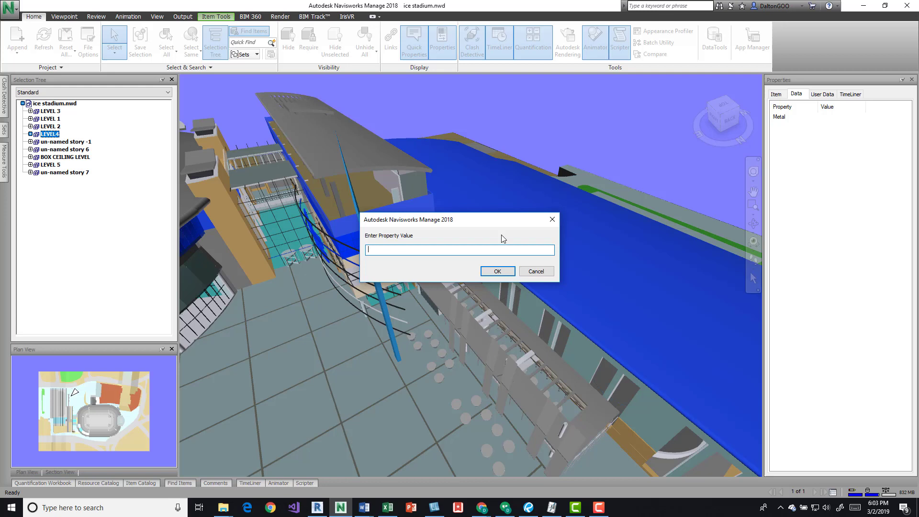
mouse_move(551, 219)
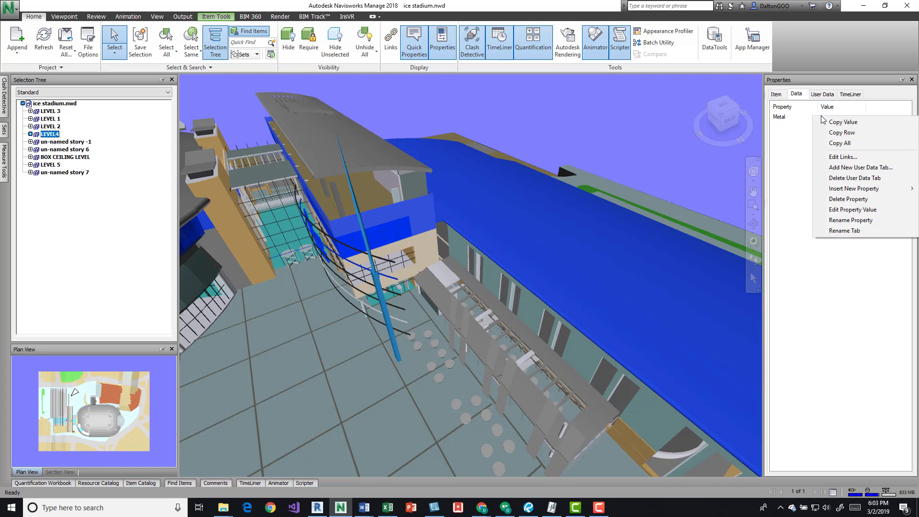
mouse_move(802, 123)
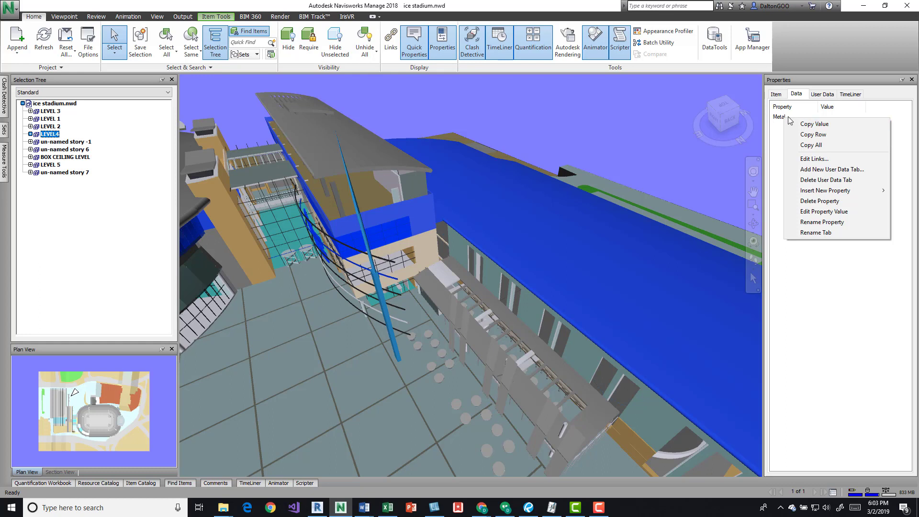
mouse_move(828, 180)
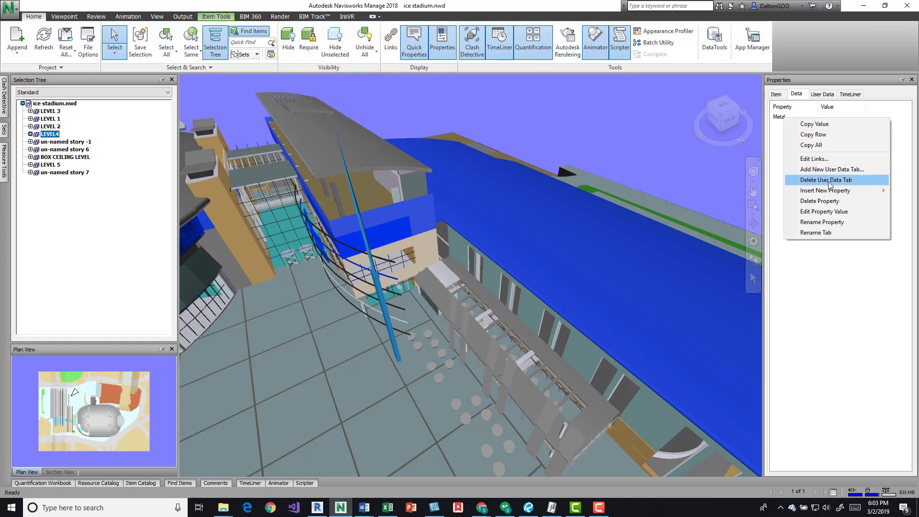
mouse_move(829, 200)
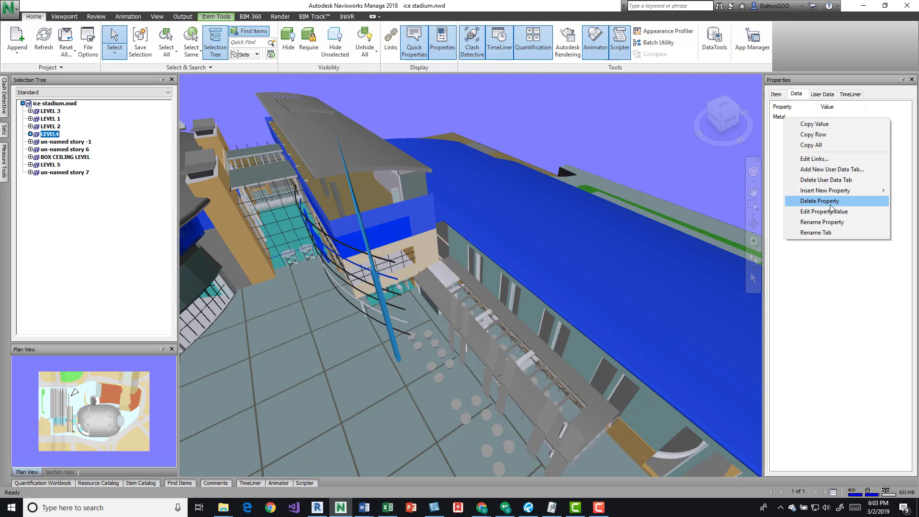
Set the Metal property's value to 'Yes it is'.
left_click(823, 210)
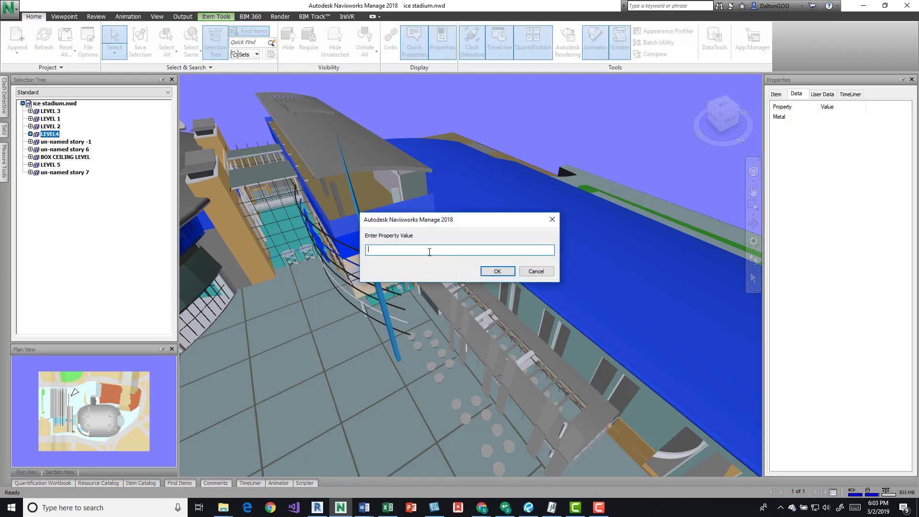
type("Yes")
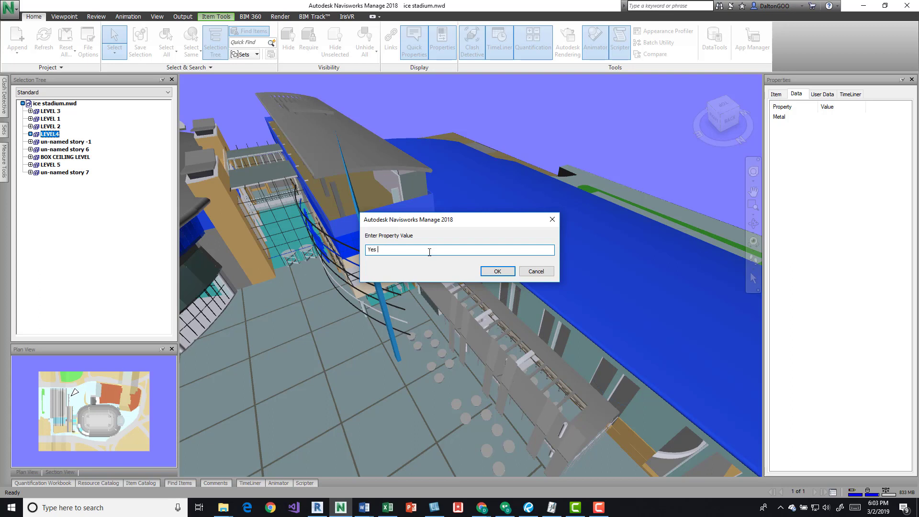
type("it is")
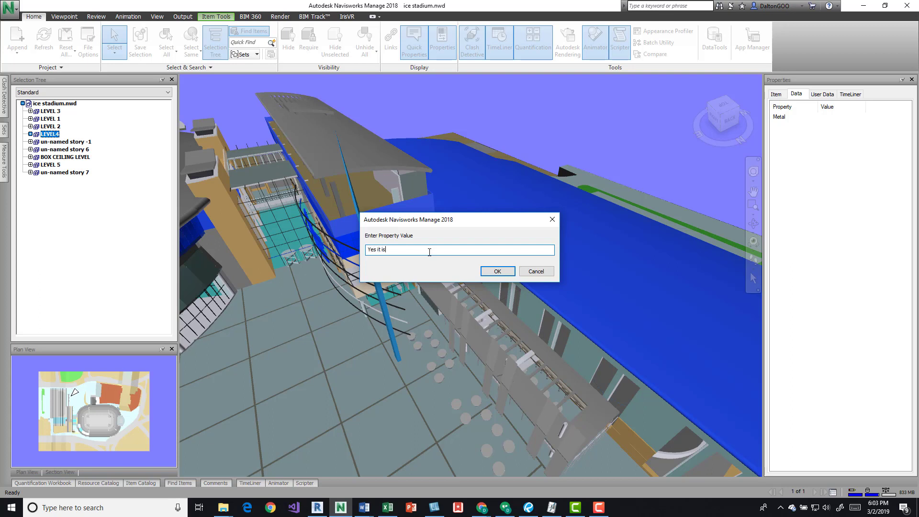
left_click(497, 271)
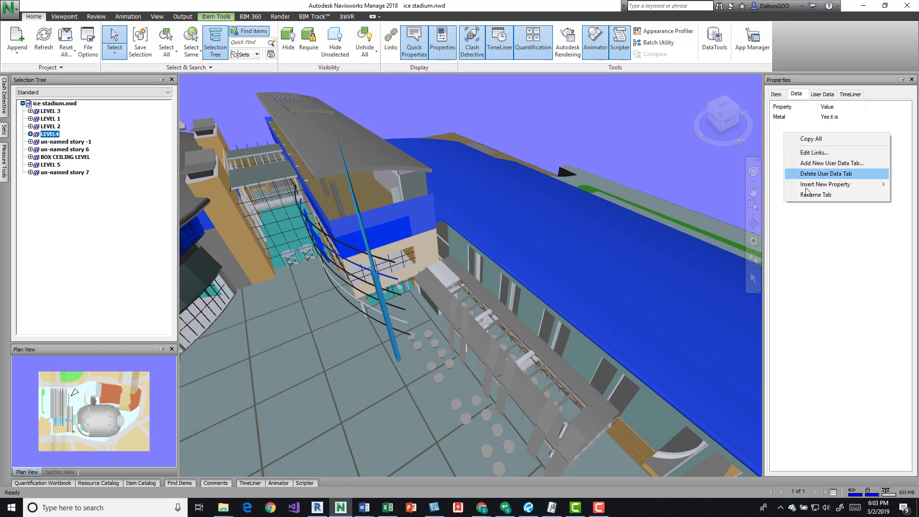
Insert a Boolean property Roof and set it to Yes.
left_click(825, 184)
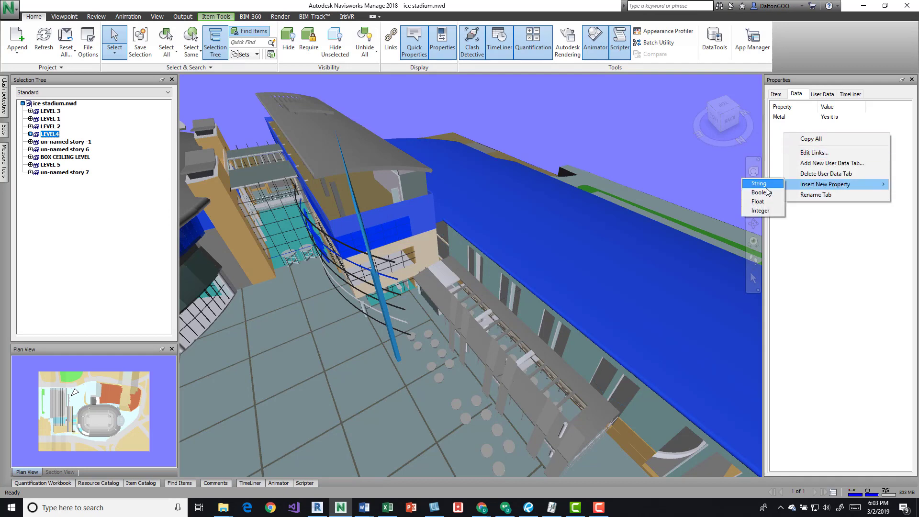
left_click(759, 183)
type("Roof")
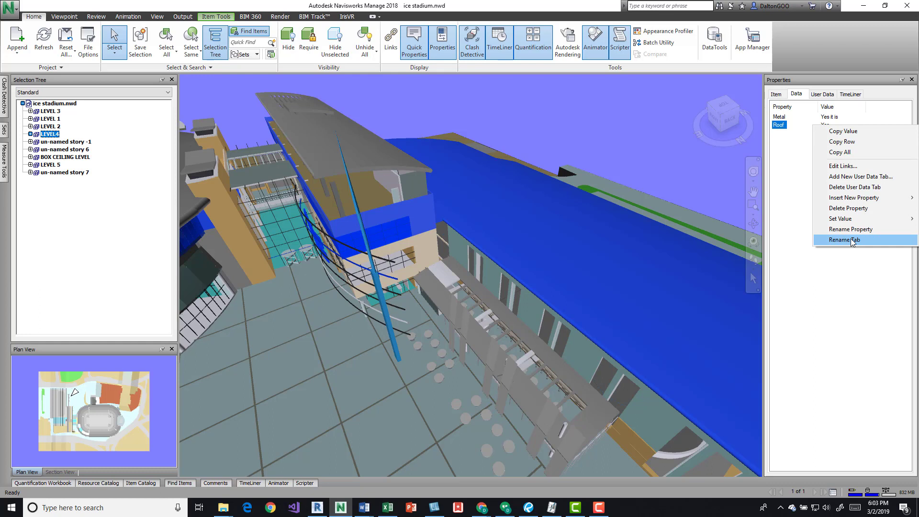
mouse_move(840, 218)
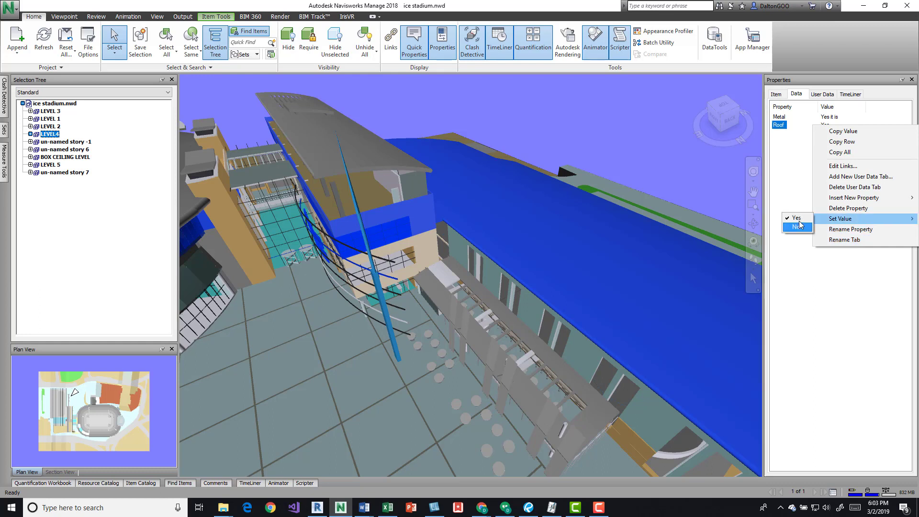
left_click(797, 224)
type("Finished")
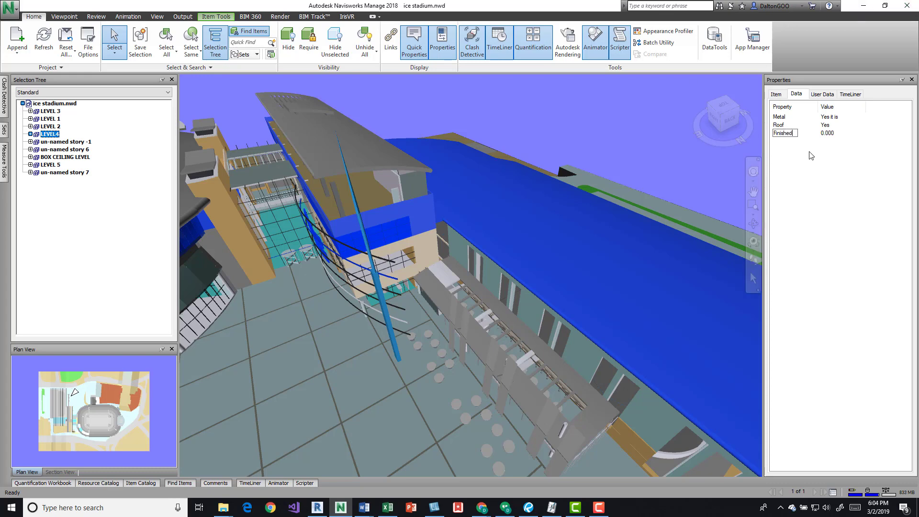
Set the Finished property to 95.5, showing 95.500.
double_click(827, 132)
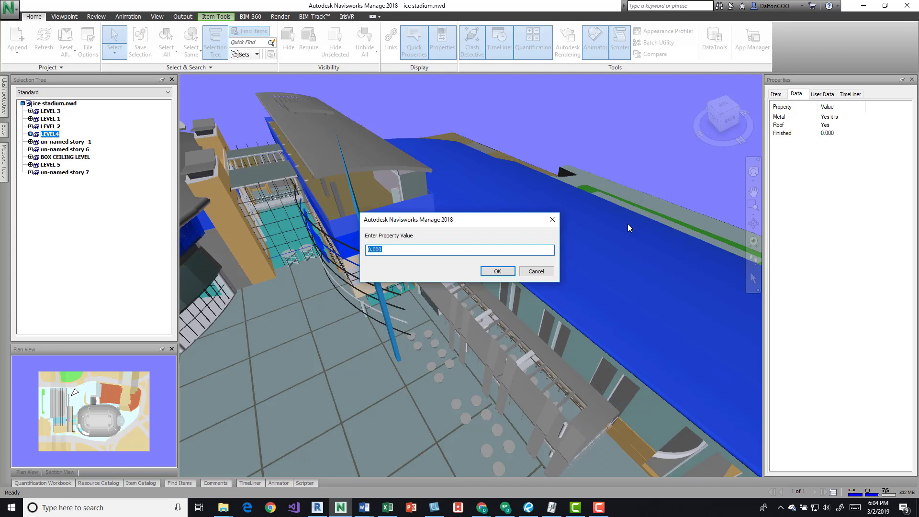
type("95")
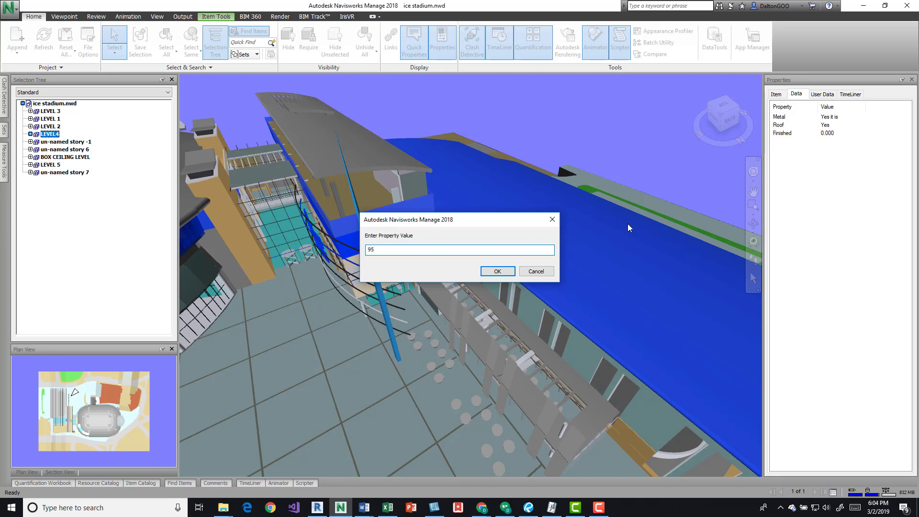
left_click(497, 271)
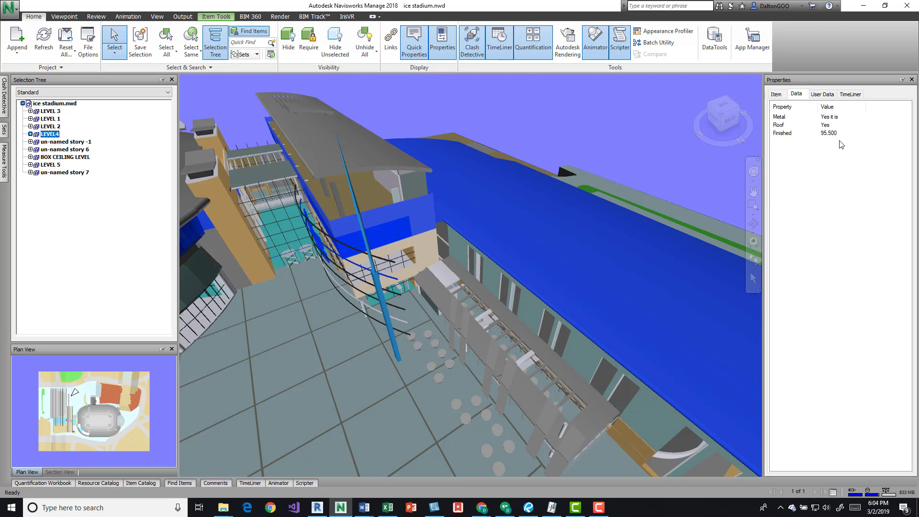
right_click(829, 133)
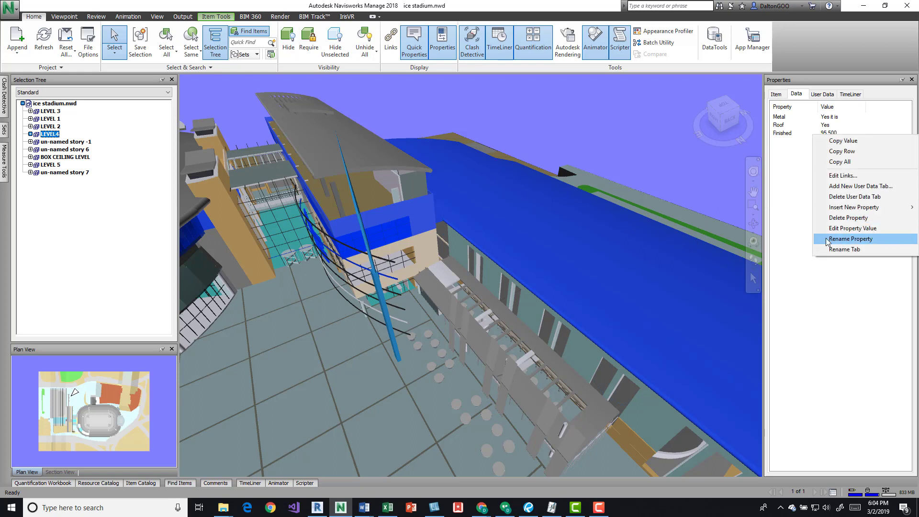
mouse_move(790, 161)
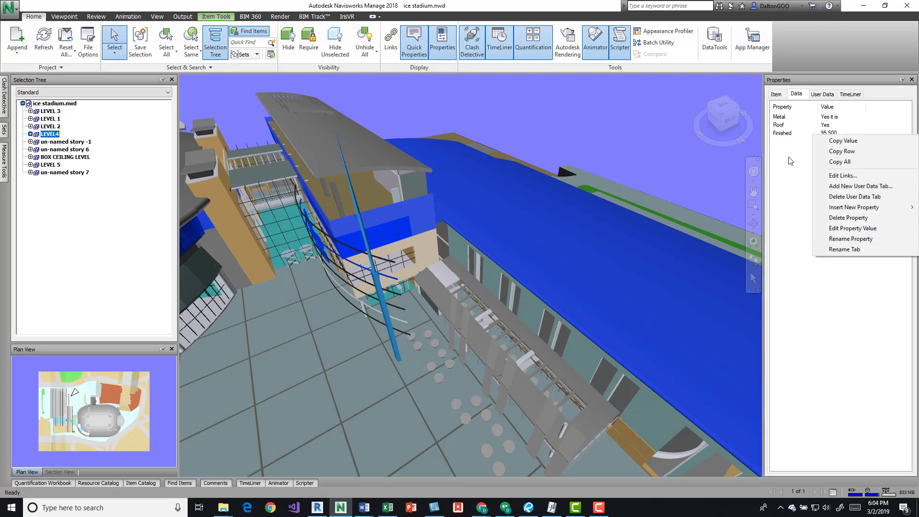
left_click(852, 227)
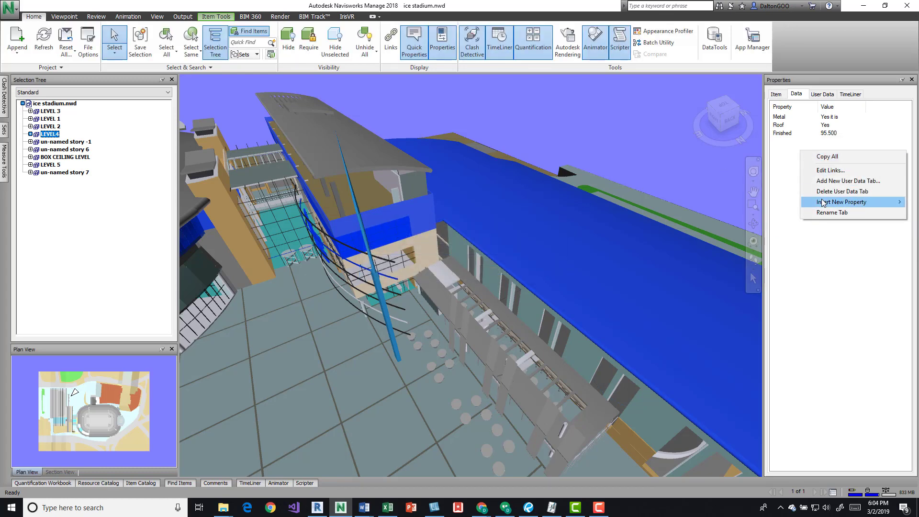
mouse_move(842, 202)
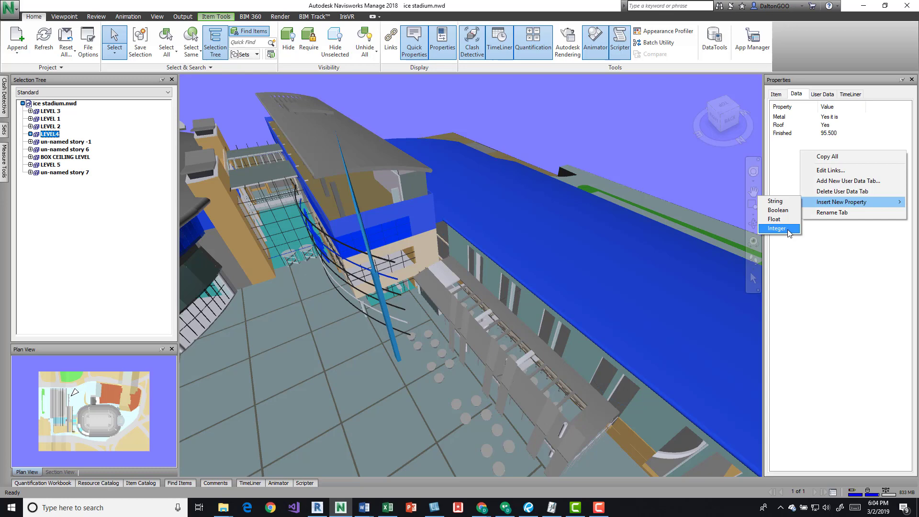
Insert an integer Construction property, enter 95.5 and acknowledge the Invalid Integer warning.
left_click(775, 228)
type("Construction")
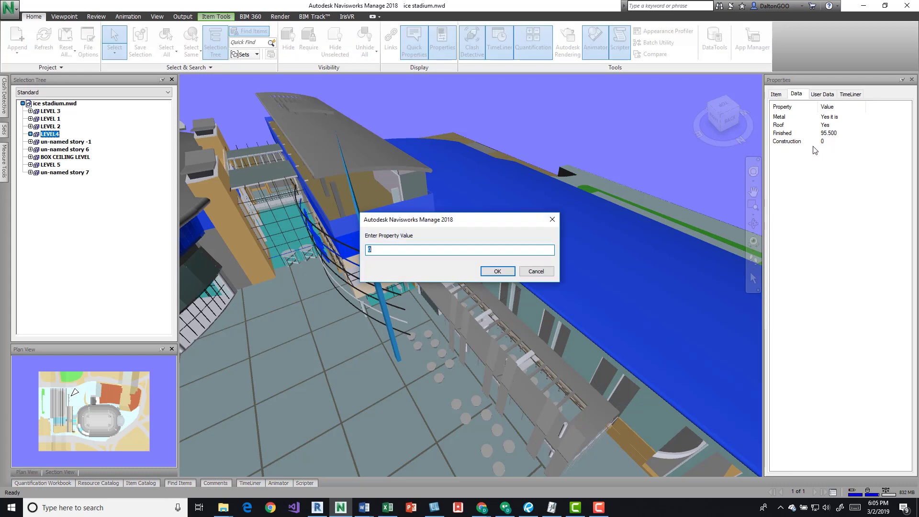
left_click_drag(414, 219, 626, 156)
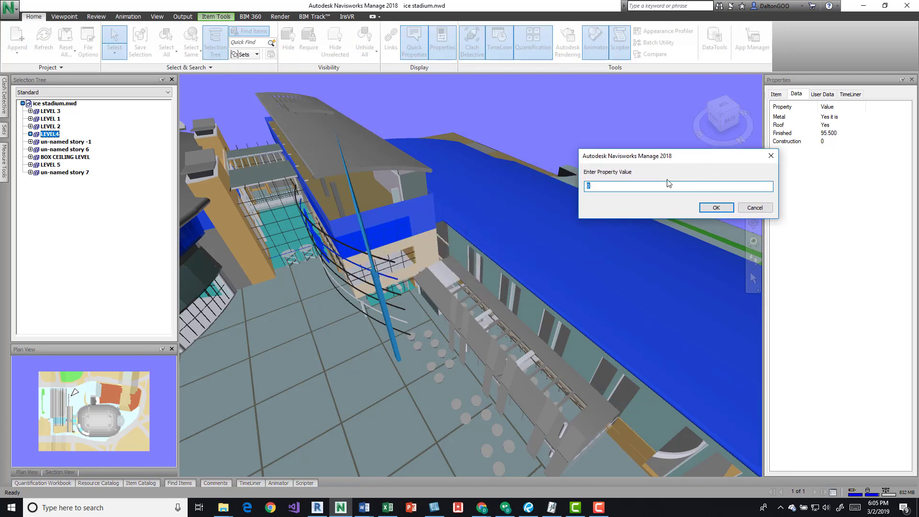
type("95.5")
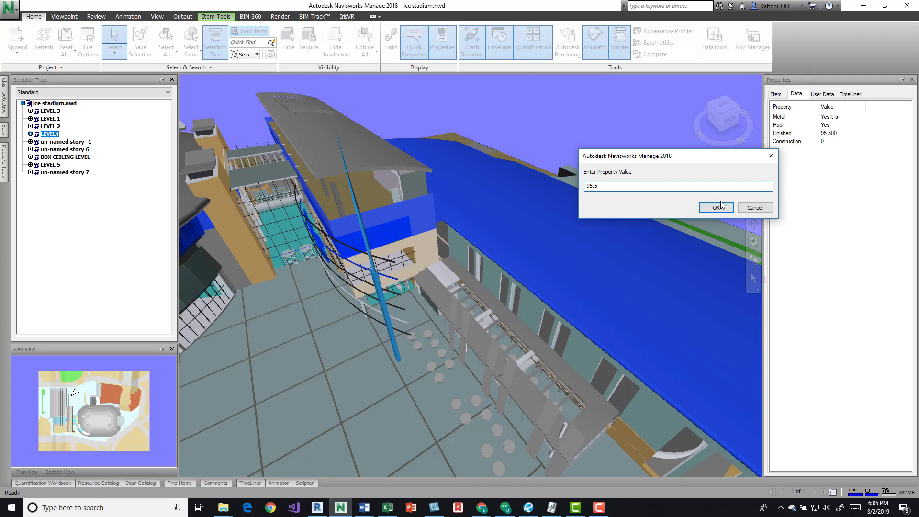
left_click(716, 206)
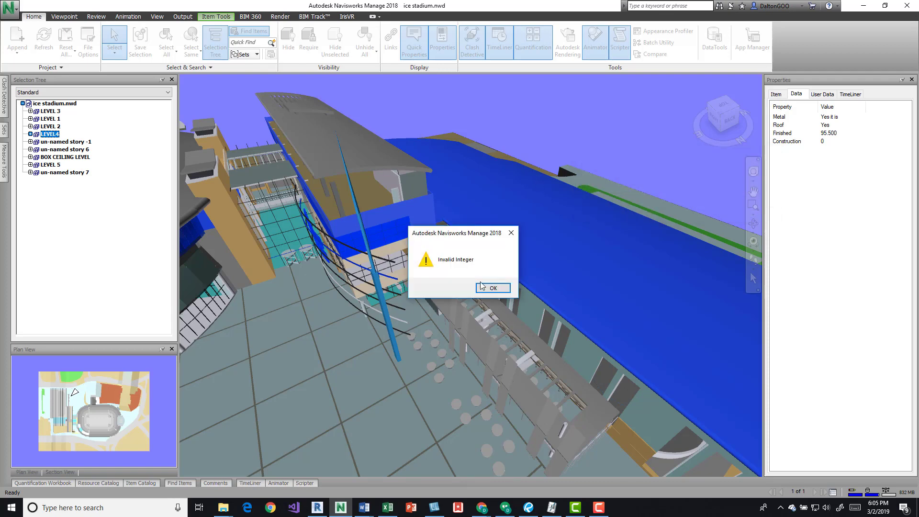
left_click(492, 287)
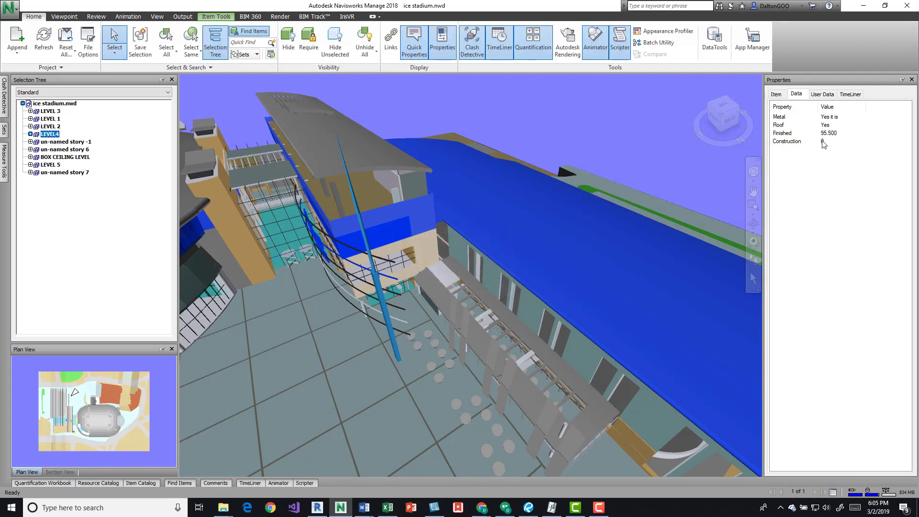
Set the Construction property value to 95 via Edit Property Value and confirm.
double_click(787, 142)
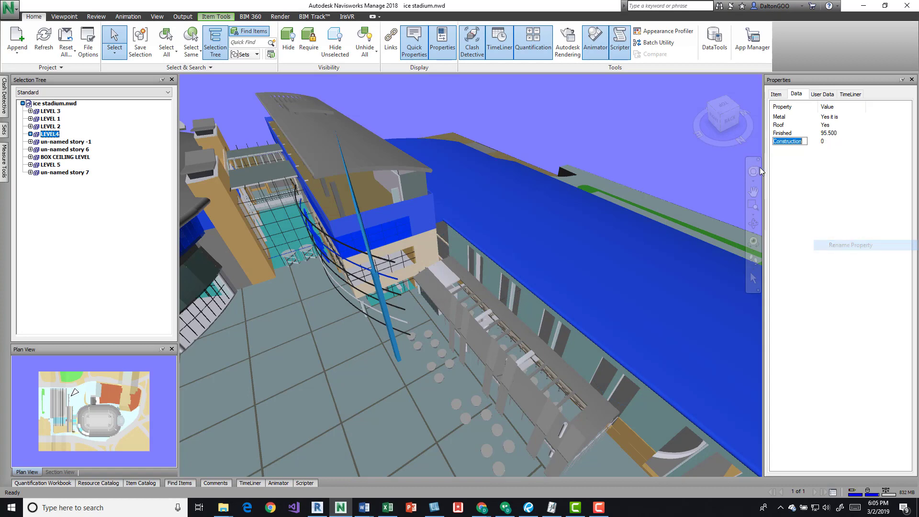
right_click(788, 141)
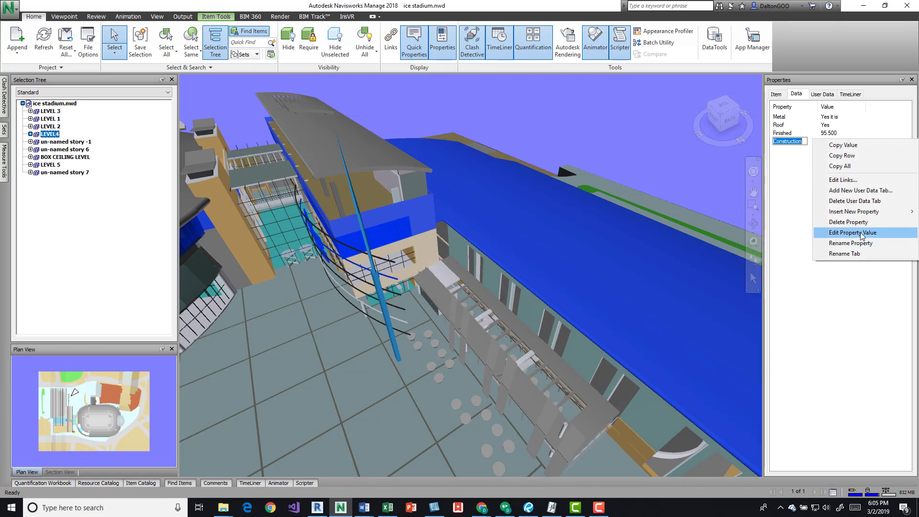
left_click(855, 232)
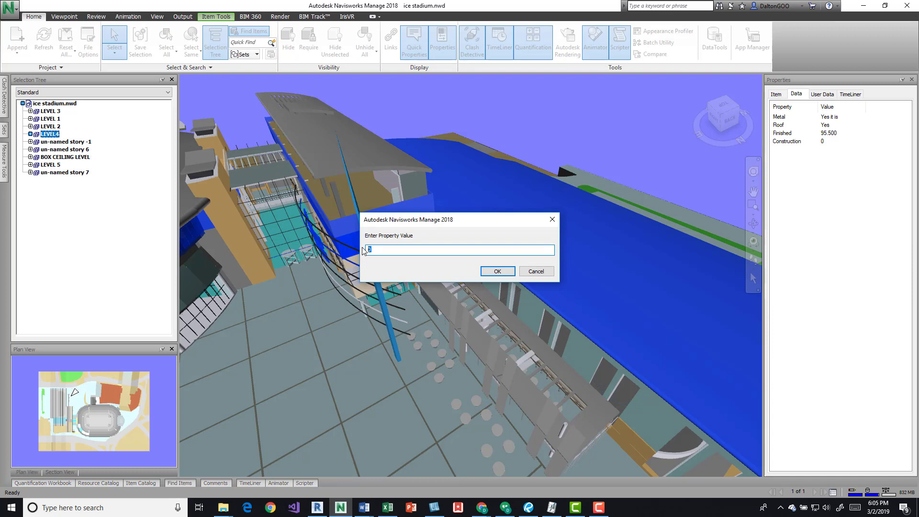
type("95")
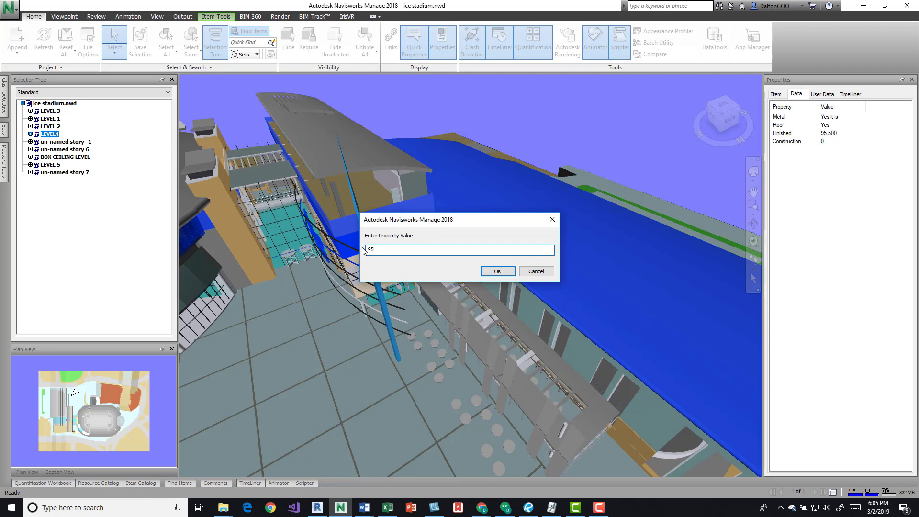
left_click(497, 270)
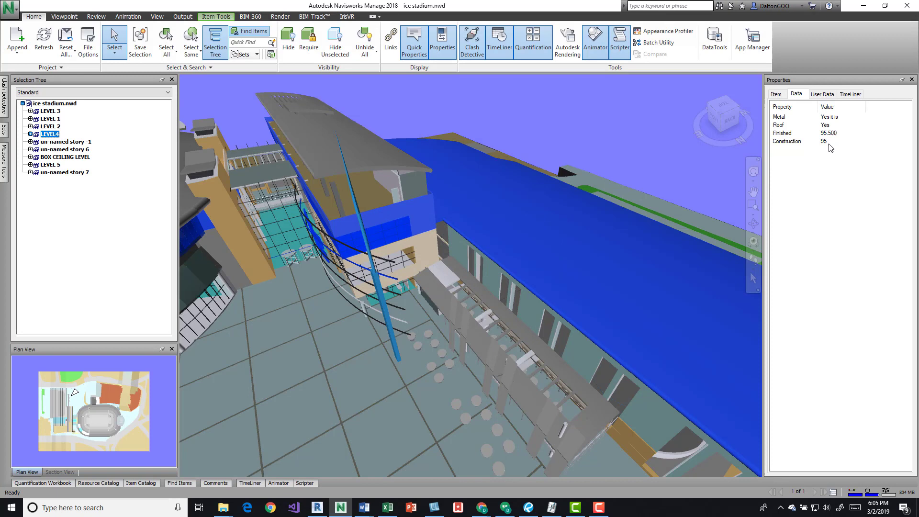
mouse_move(810, 161)
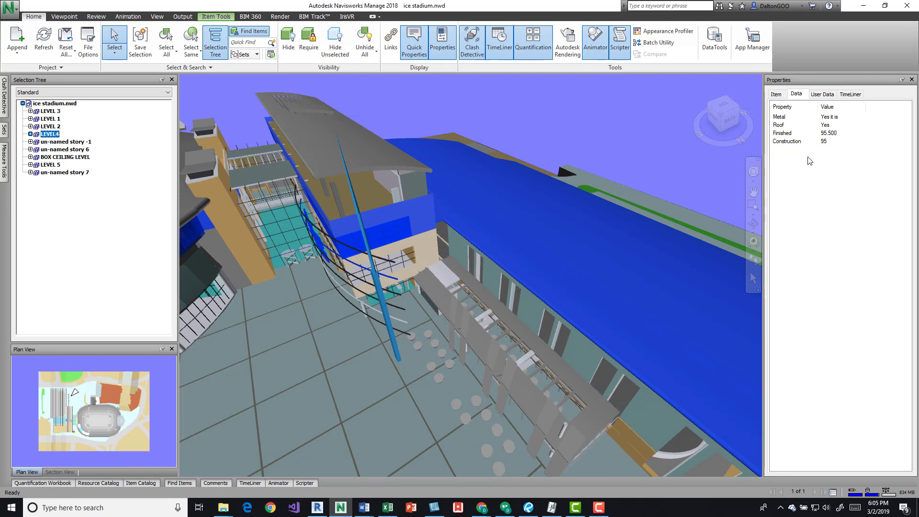
right_click(809, 161)
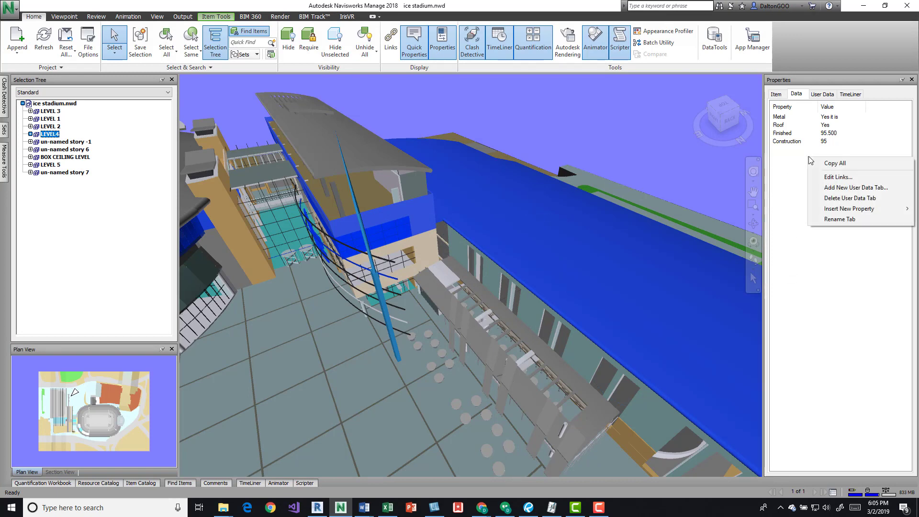
left_click(838, 176)
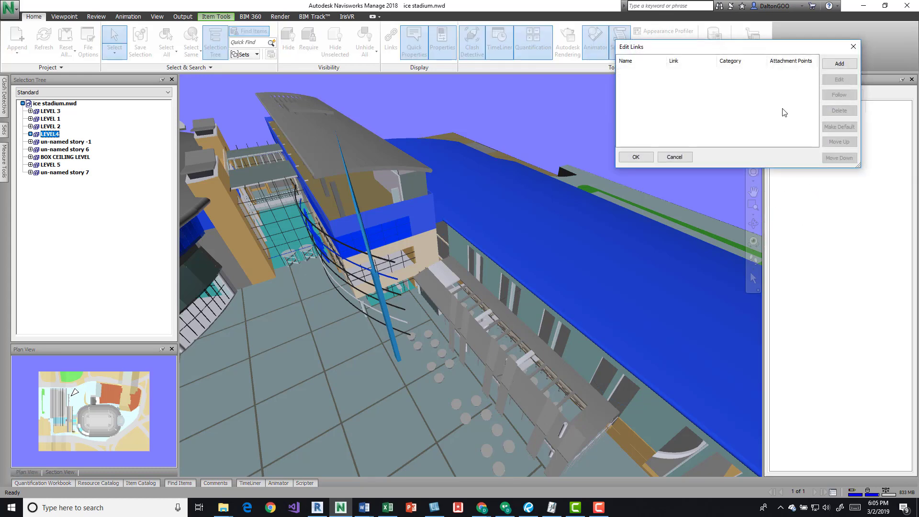
mouse_move(816, 81)
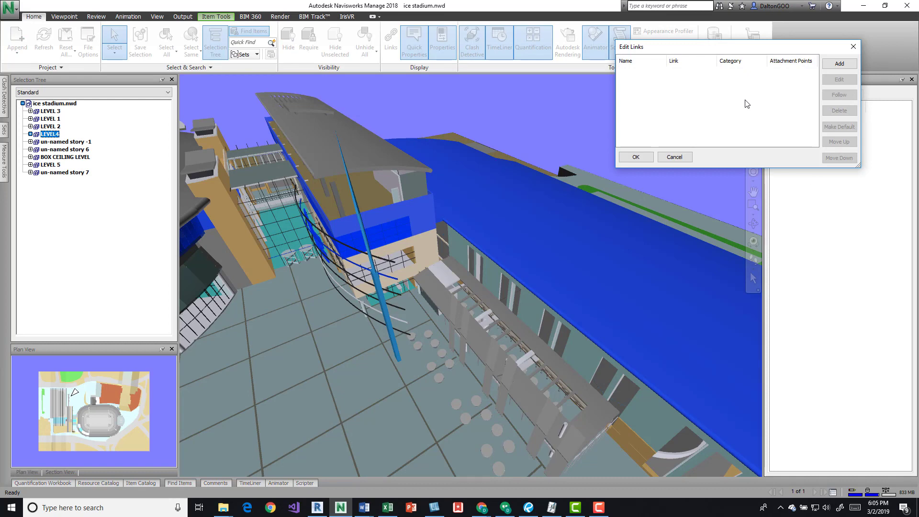
mouse_move(852, 46)
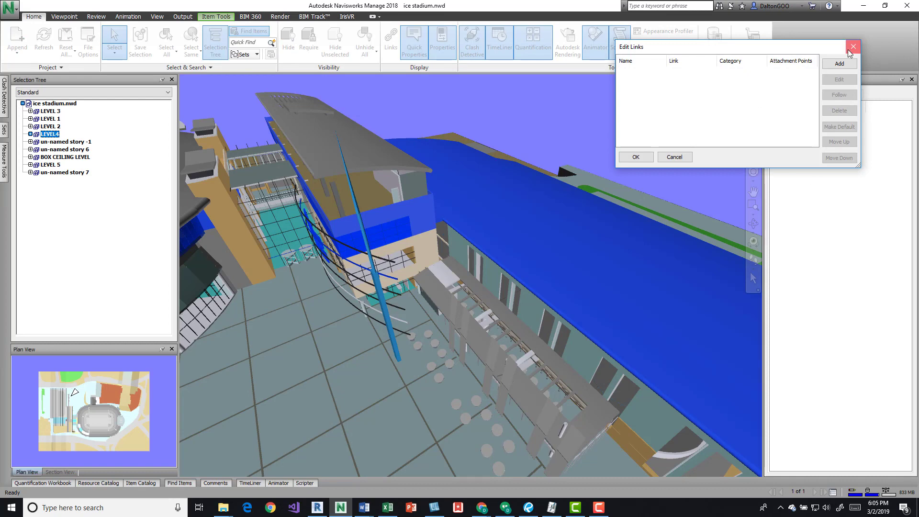
left_click(853, 46)
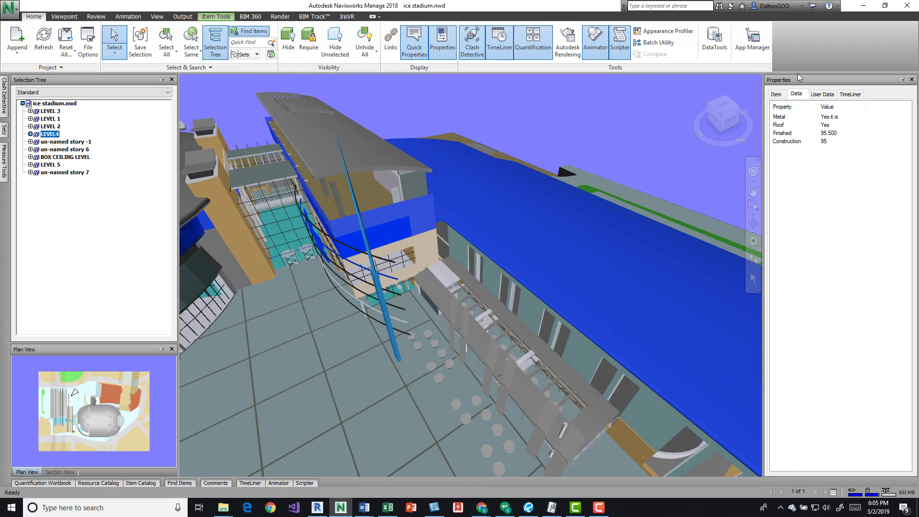
Select LEVEL 2 with LEVEL 3, then un-named stories -1 and 6, confirming they lack the Data tab.
left_click(822, 93)
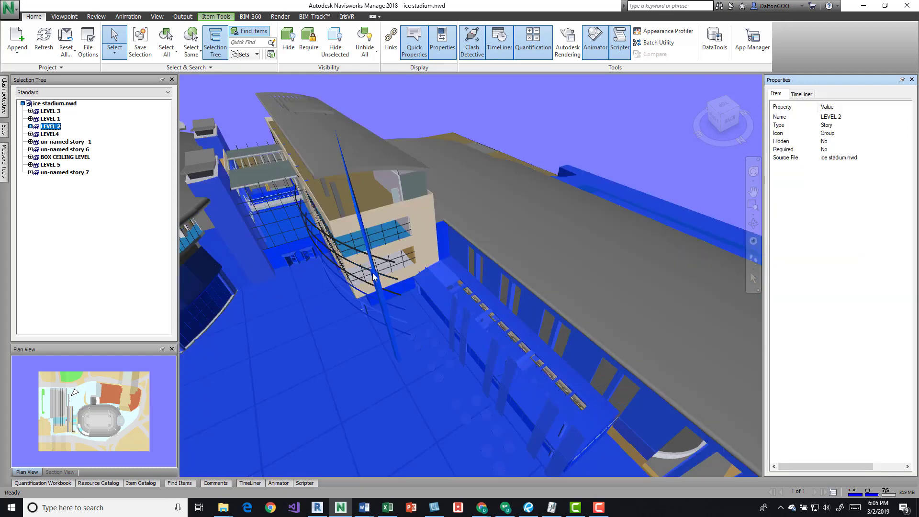
left_click(50, 111)
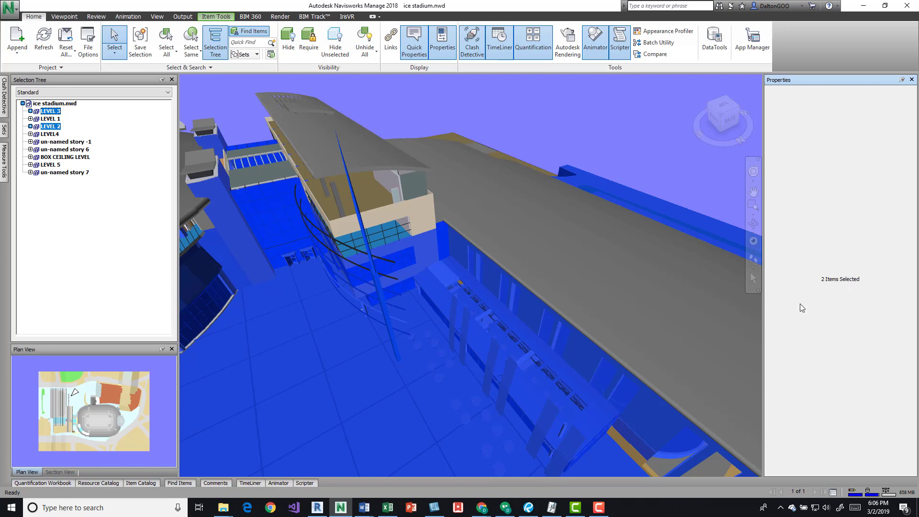
left_click(64, 142)
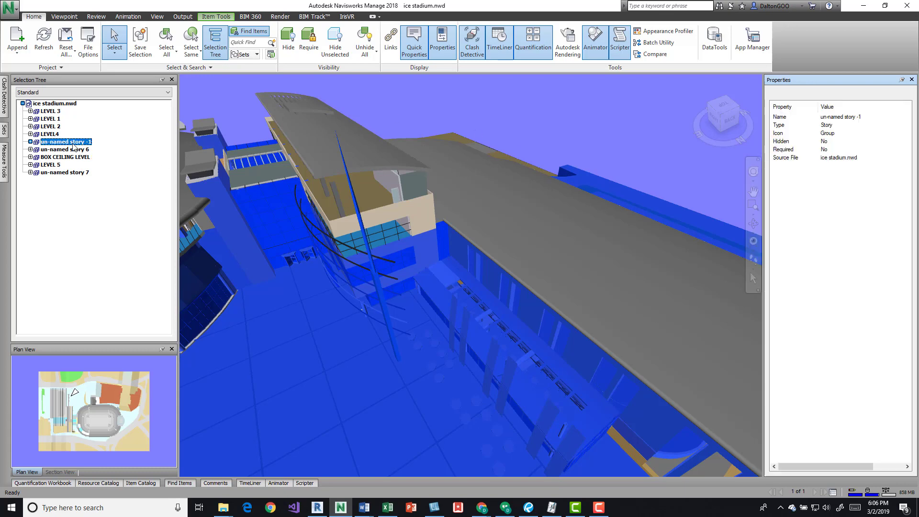
left_click(64, 150)
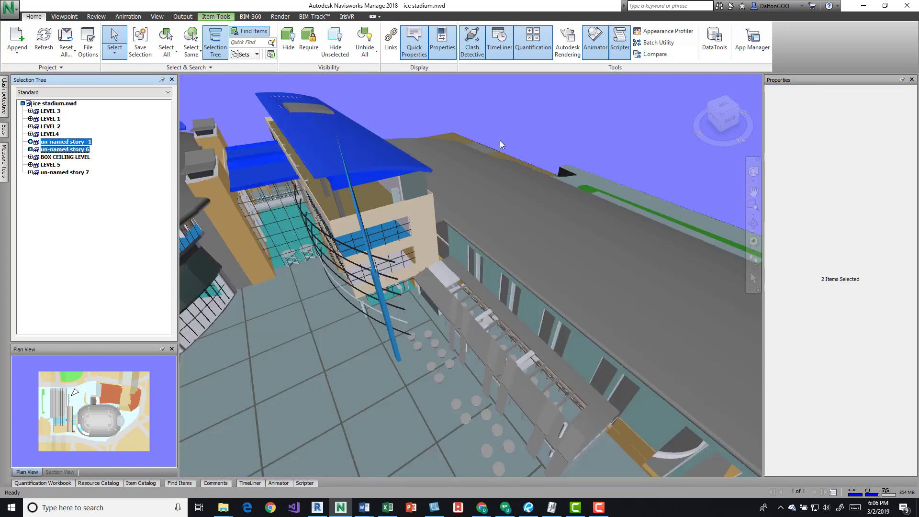